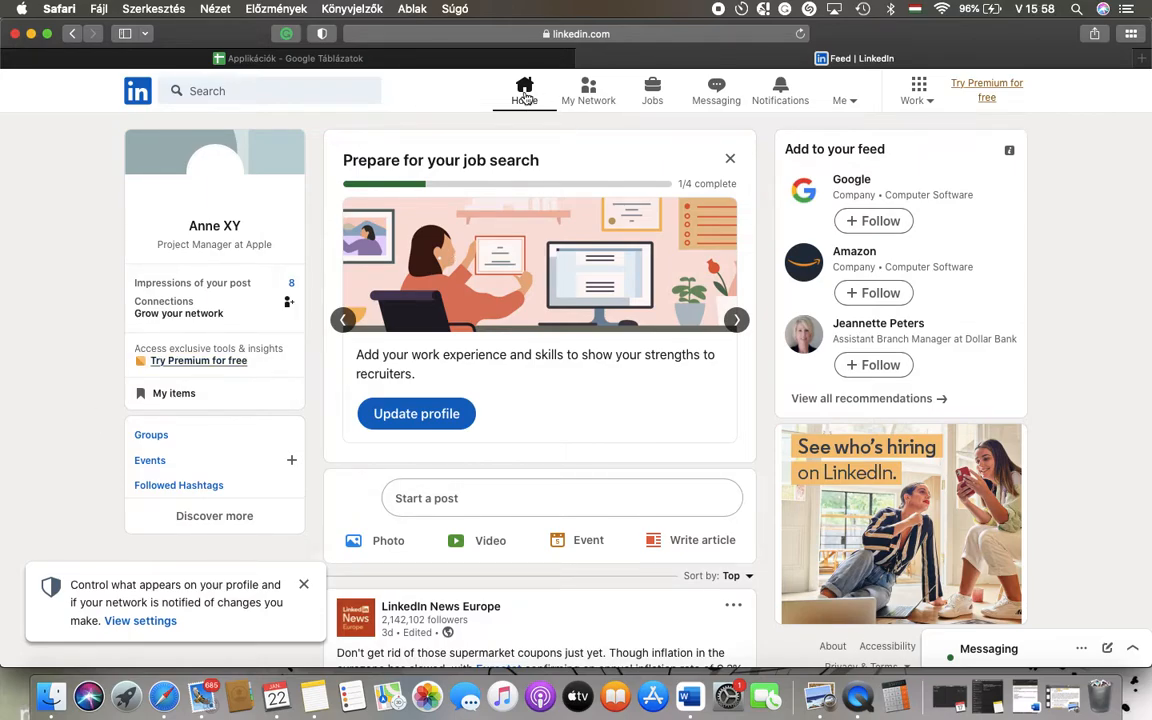
Step: Scroll the home feed down to the LinkedIn News Europe Wrap-Up post about no-work Fridays
scroll(down, 3)
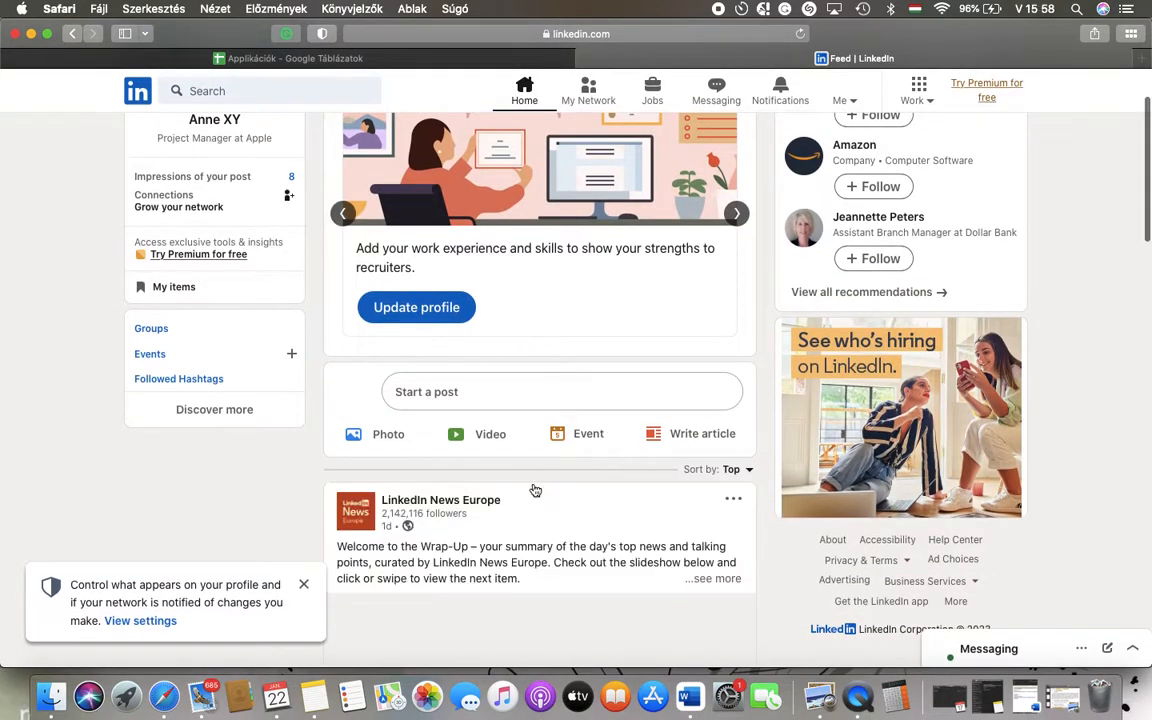
scroll(down, 3)
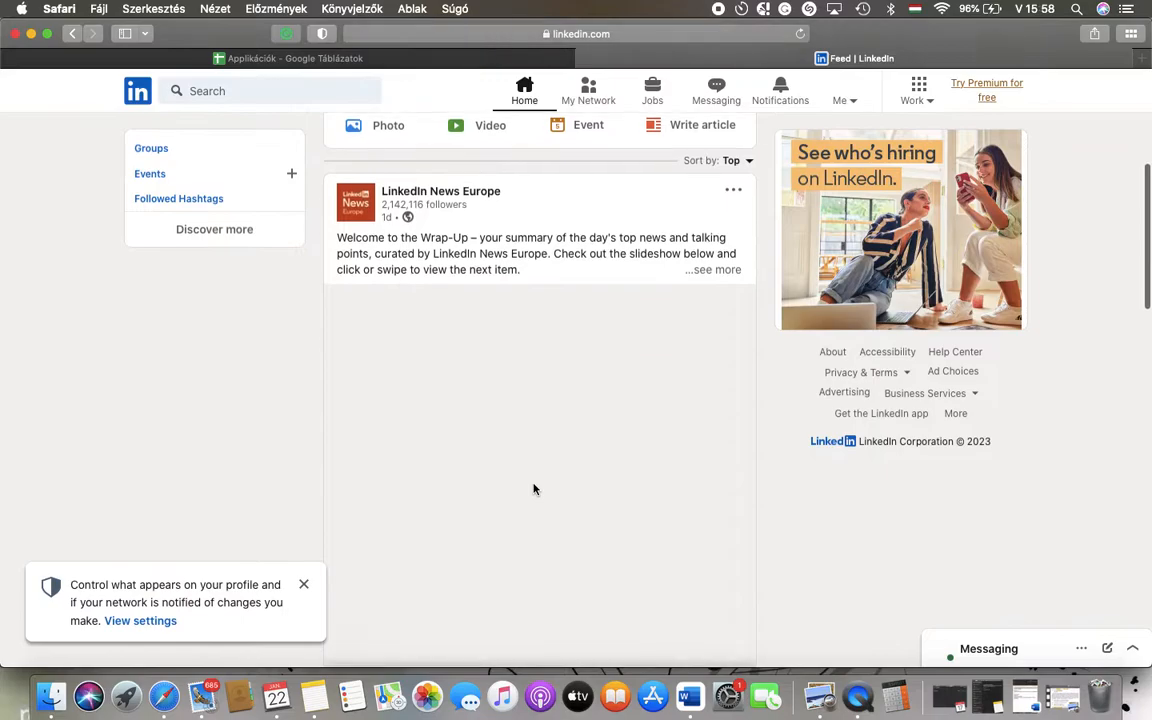
scroll(down, 3)
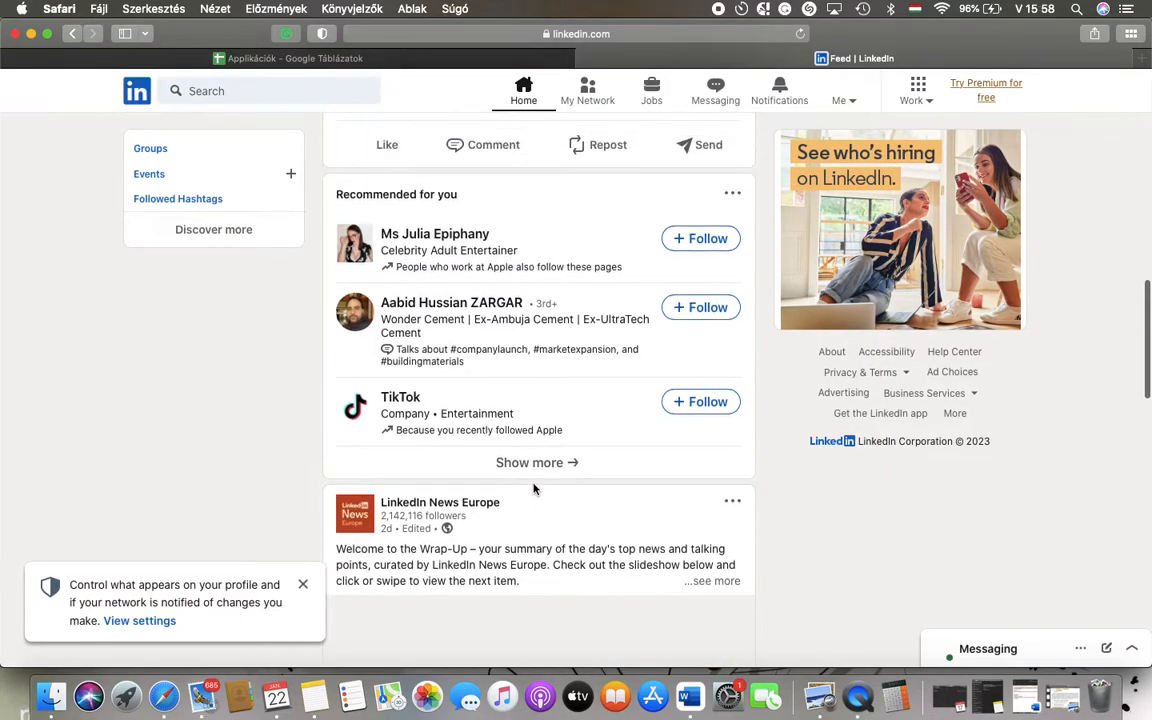
scroll(down, 3)
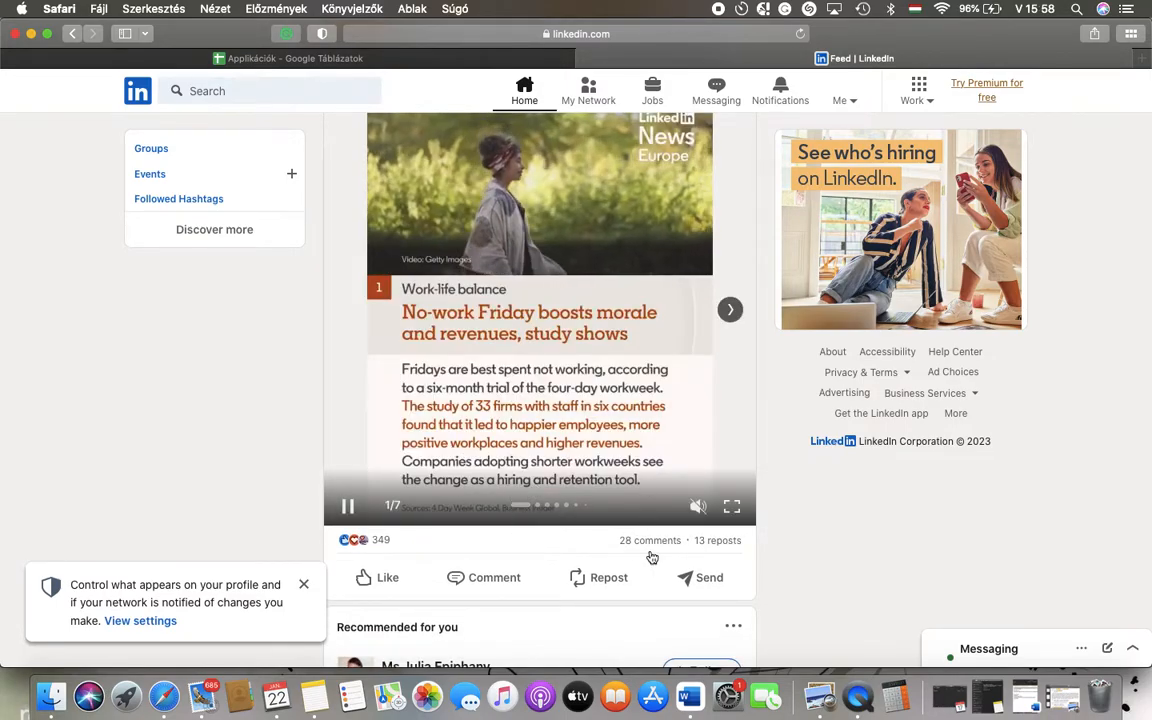
mouse_move(604, 576)
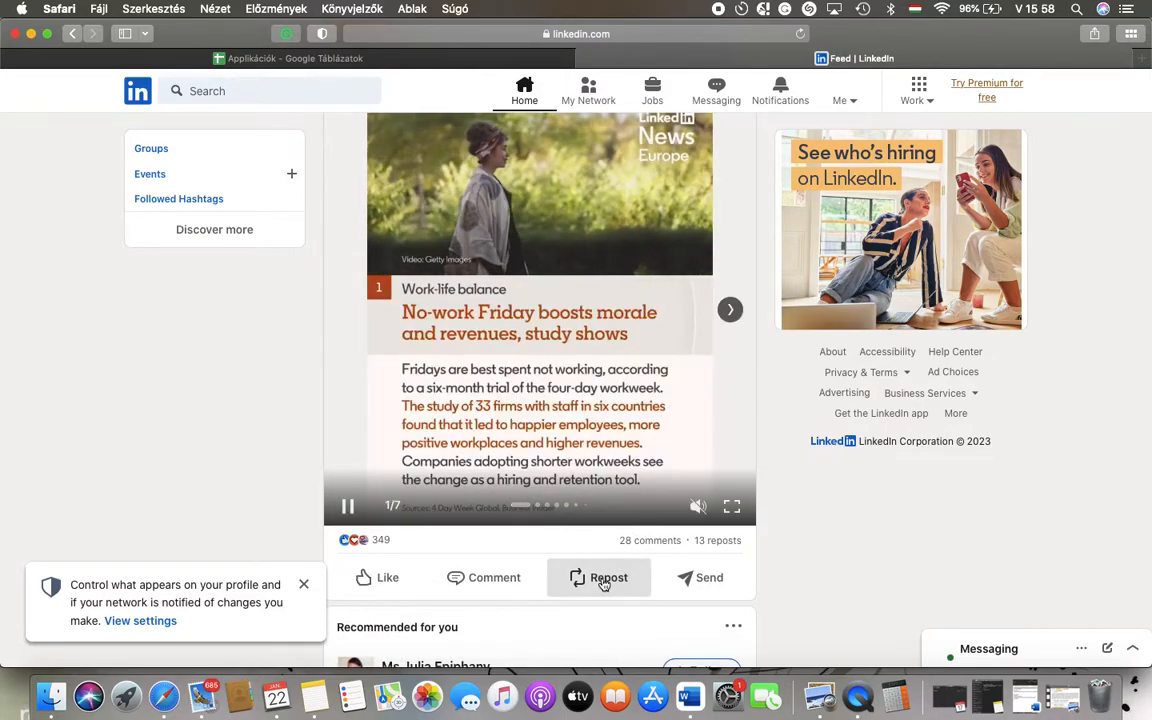
Step: Start a repost with thoughts of the LinkedIn News Europe post, visible to Anyone
click(600, 576)
text(.)
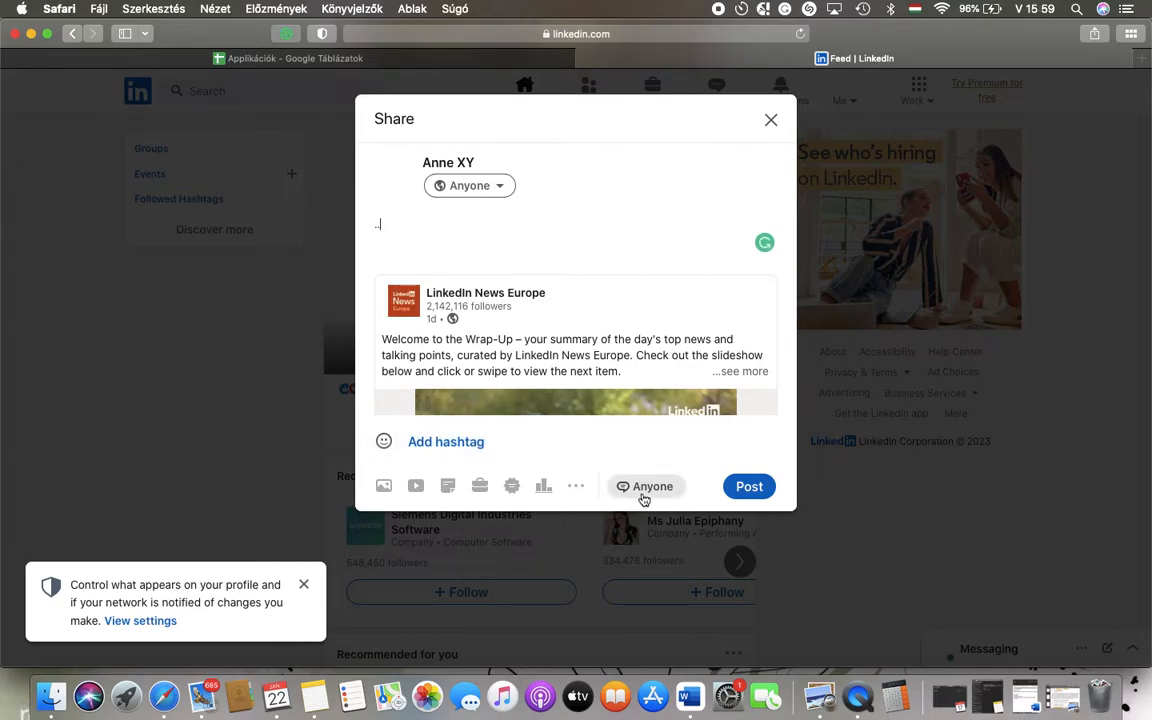
Step: Restrict commenting to No one and publish the repost, returning to the home feed
click(644, 486)
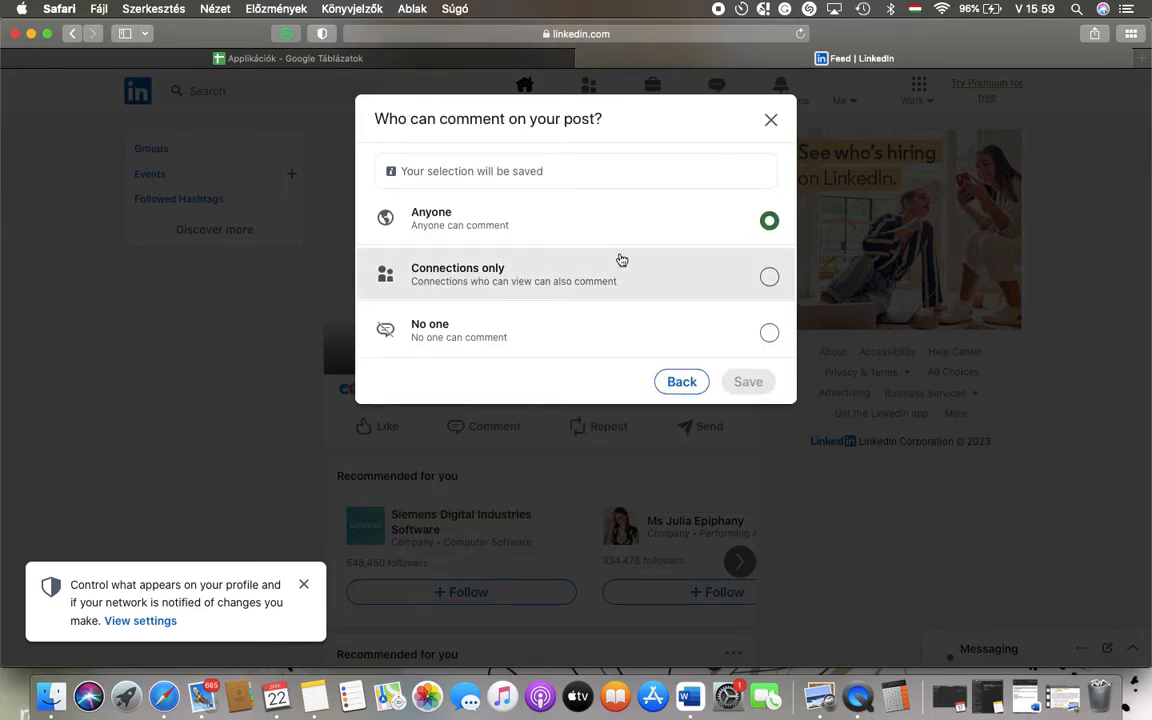
click(768, 332)
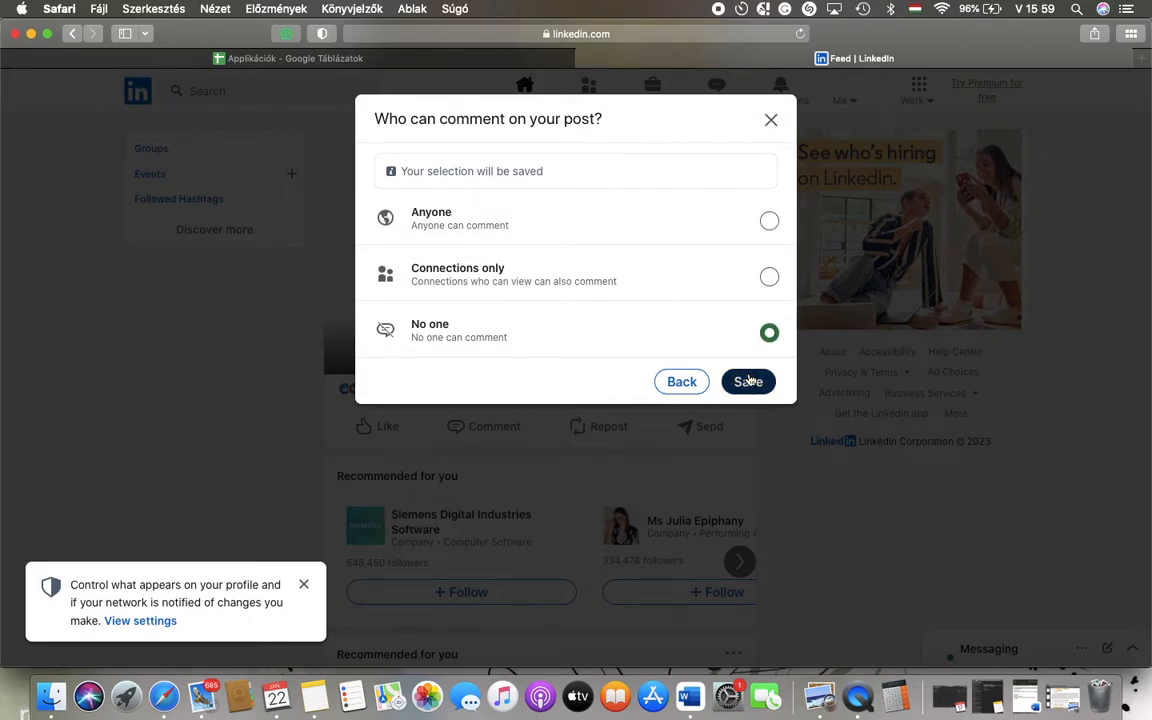
click(748, 380)
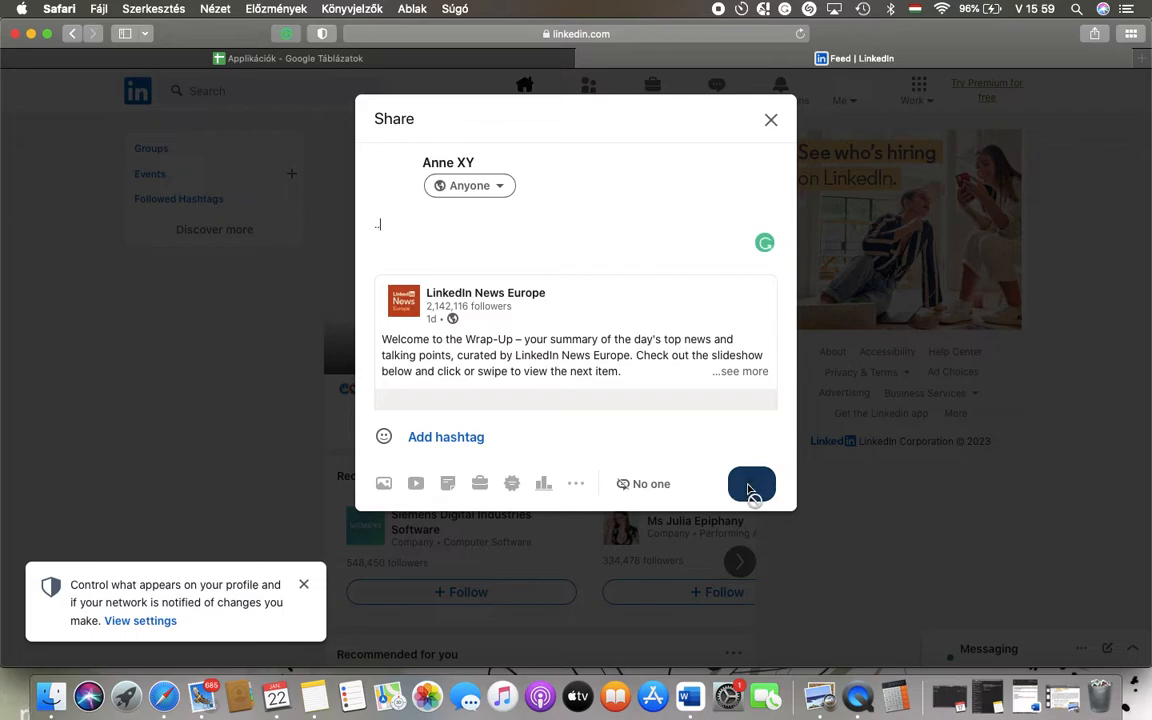
click(770, 120)
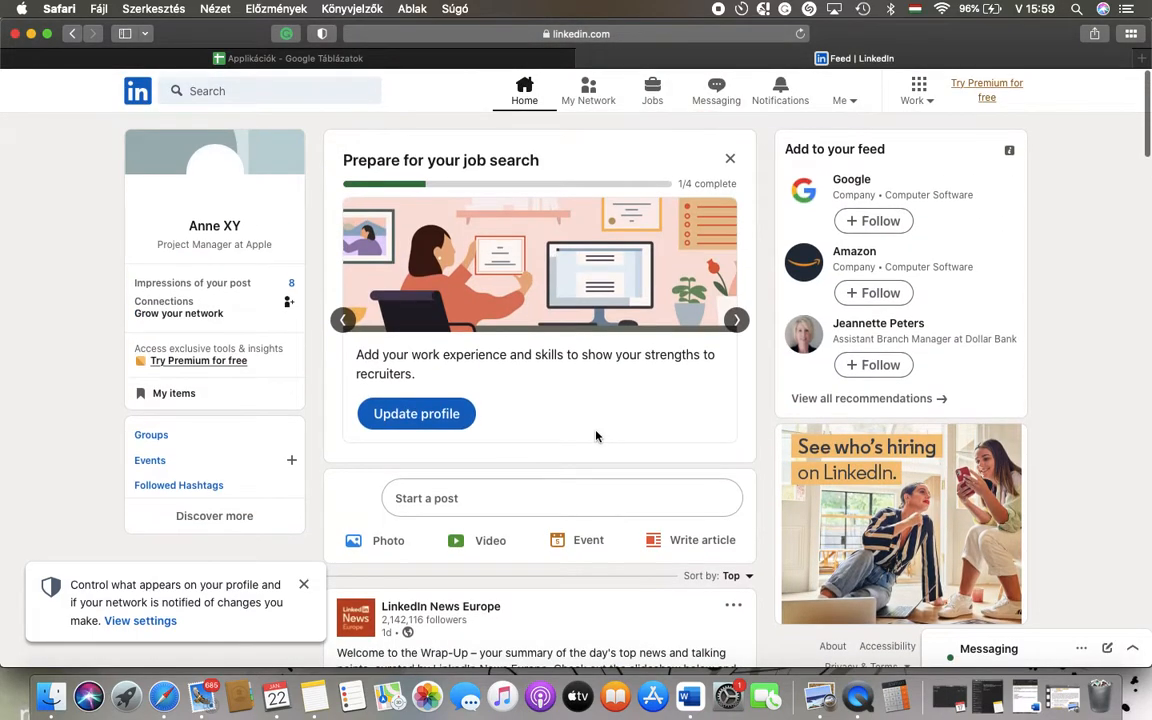
mouse_move(500, 310)
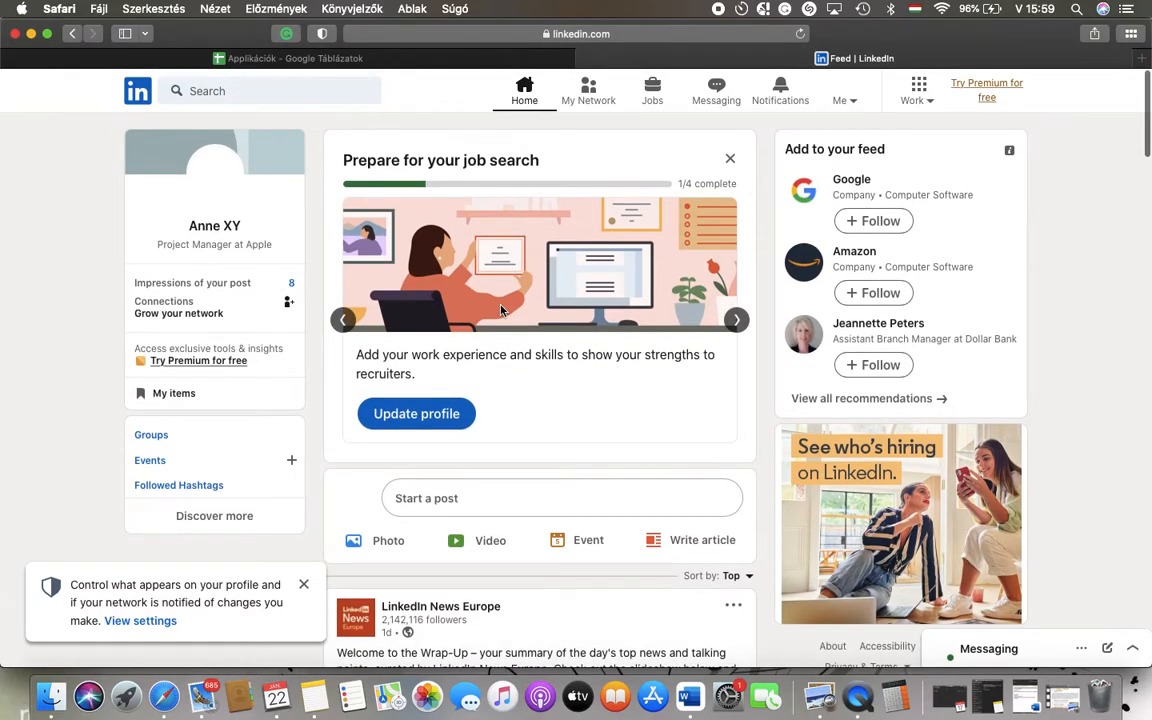